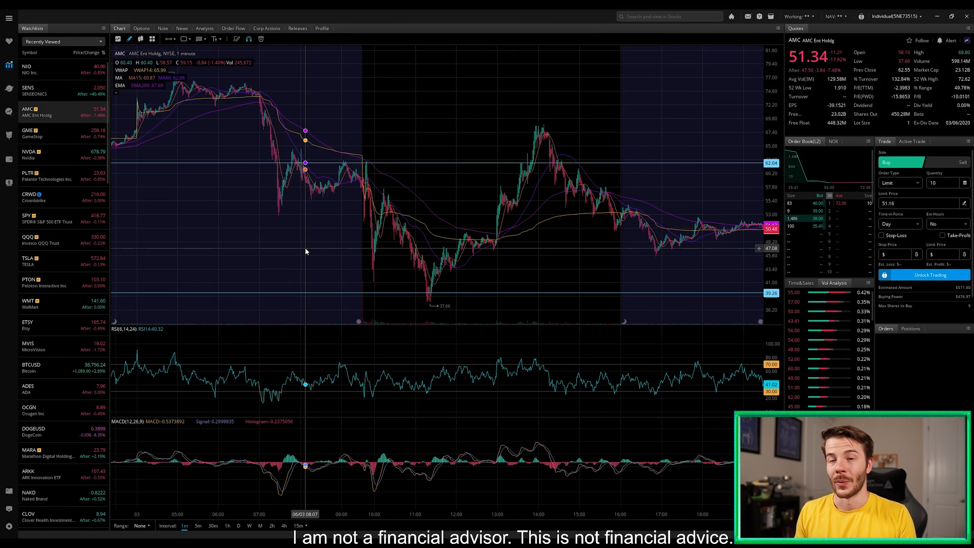
mouse_move(202, 249)
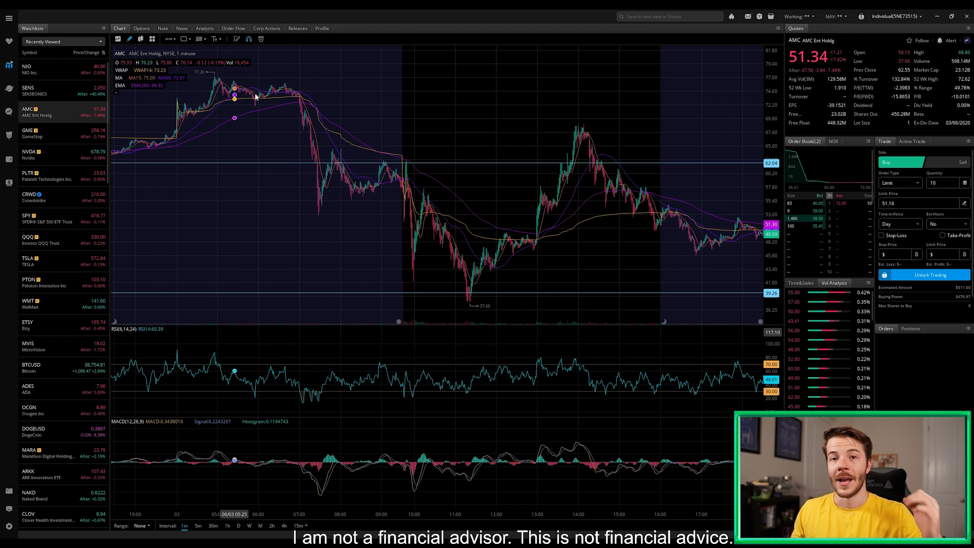
mouse_move(261, 96)
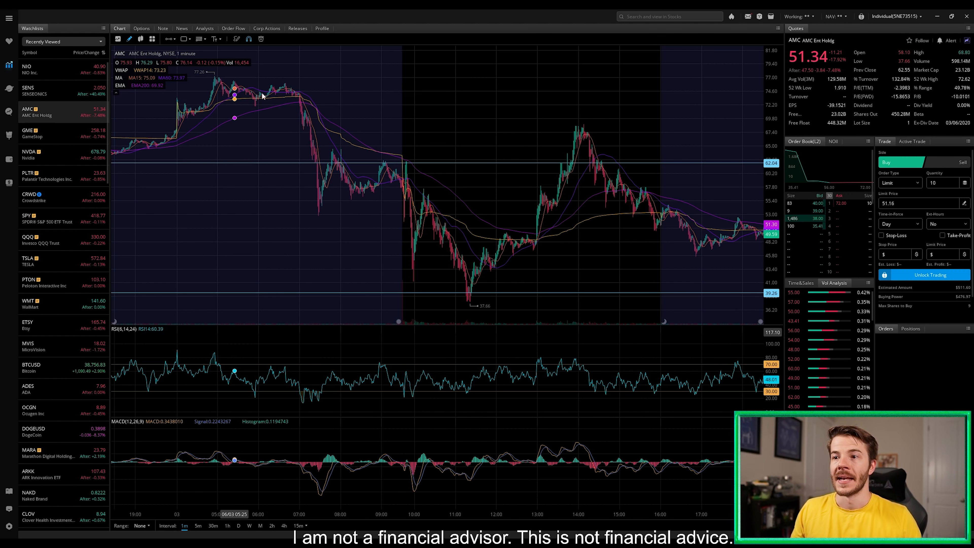
mouse_move(357, 97)
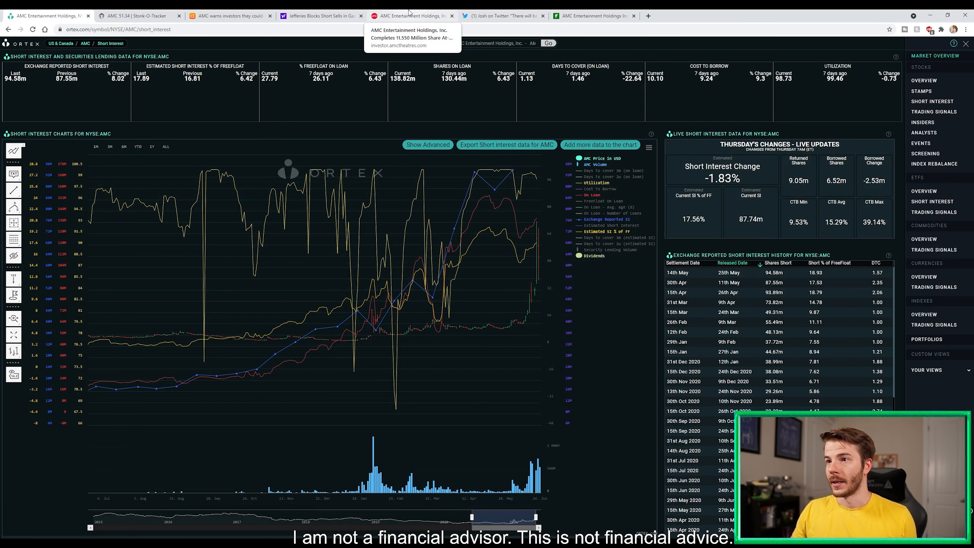
View AMC's 11.550 million share equity offering press release, then return to Webull's intraday chart.
click(412, 34)
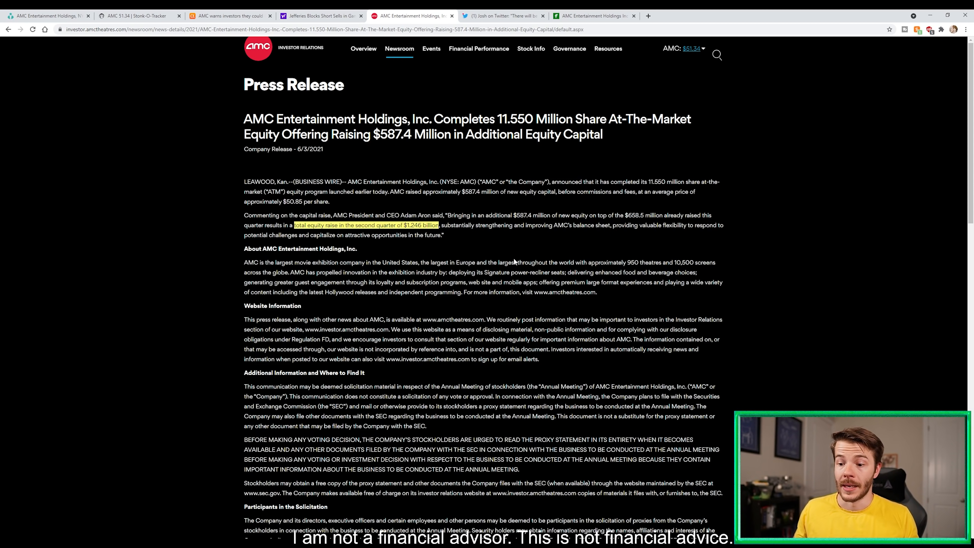
click(595, 15)
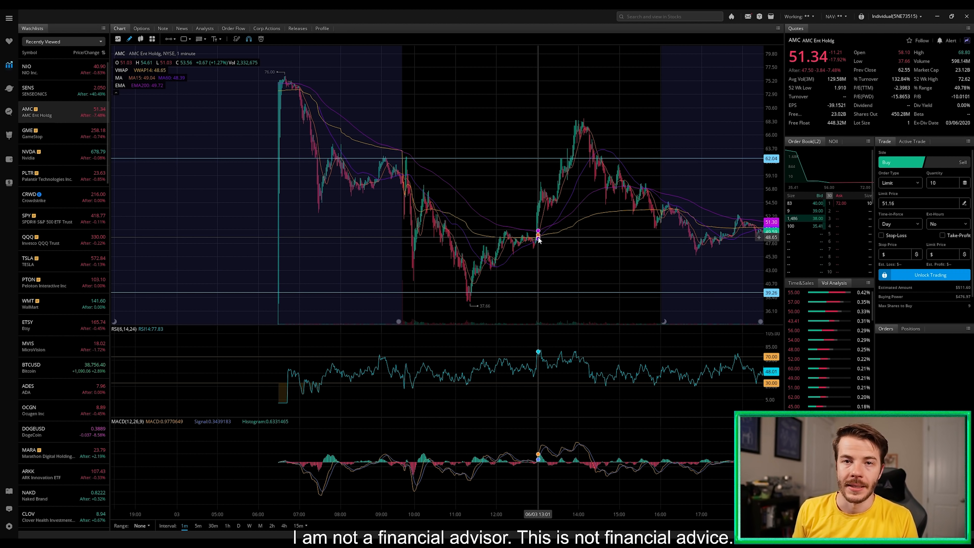
mouse_move(586, 198)
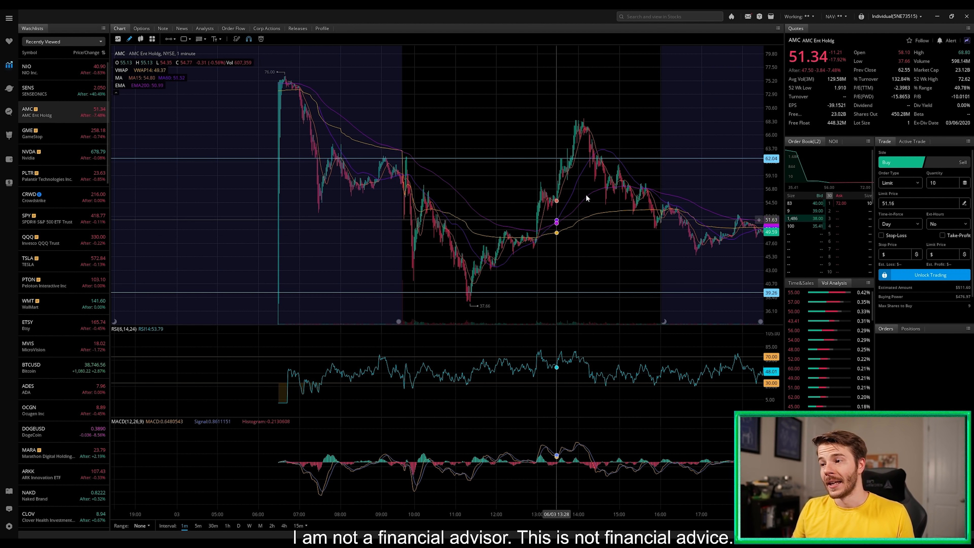
mouse_move(660, 219)
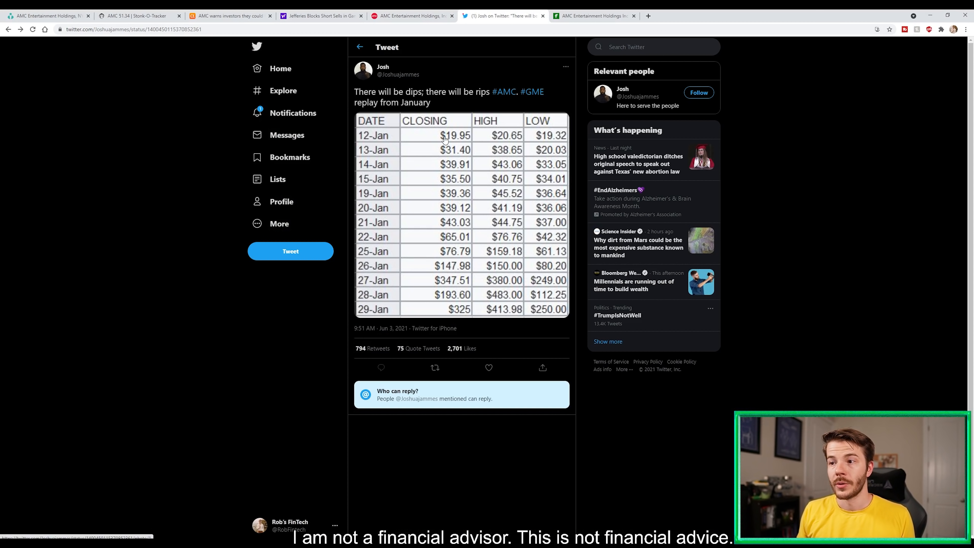
mouse_move(447, 251)
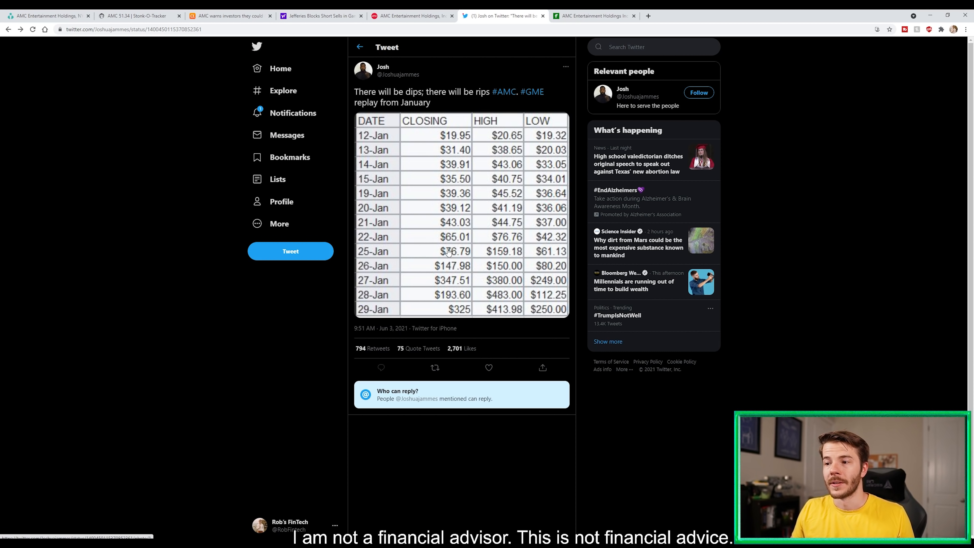
mouse_move(480, 303)
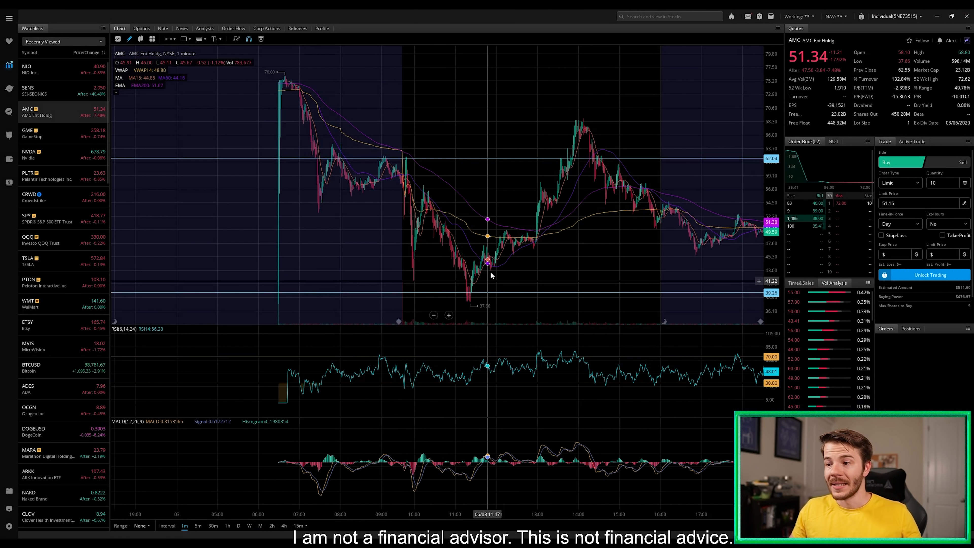
mouse_move(474, 310)
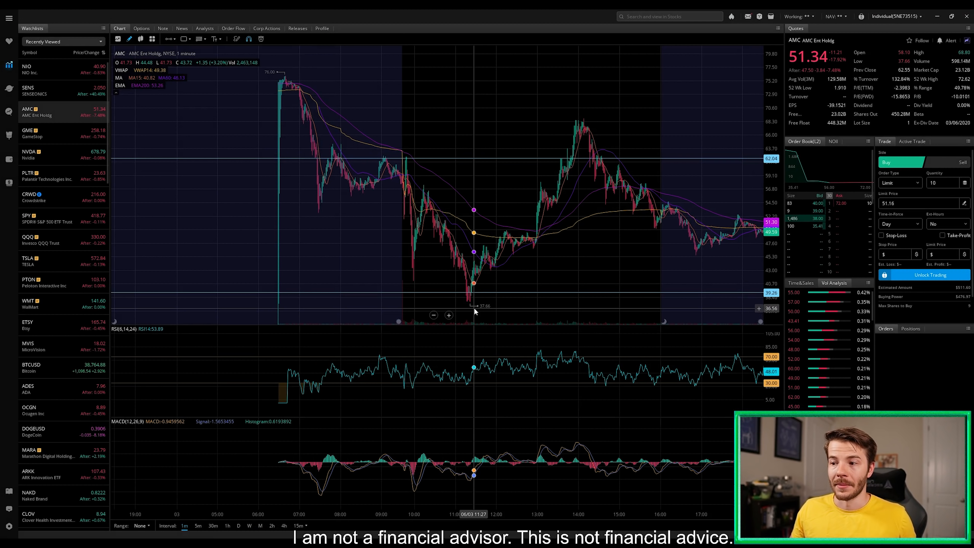
mouse_move(488, 300)
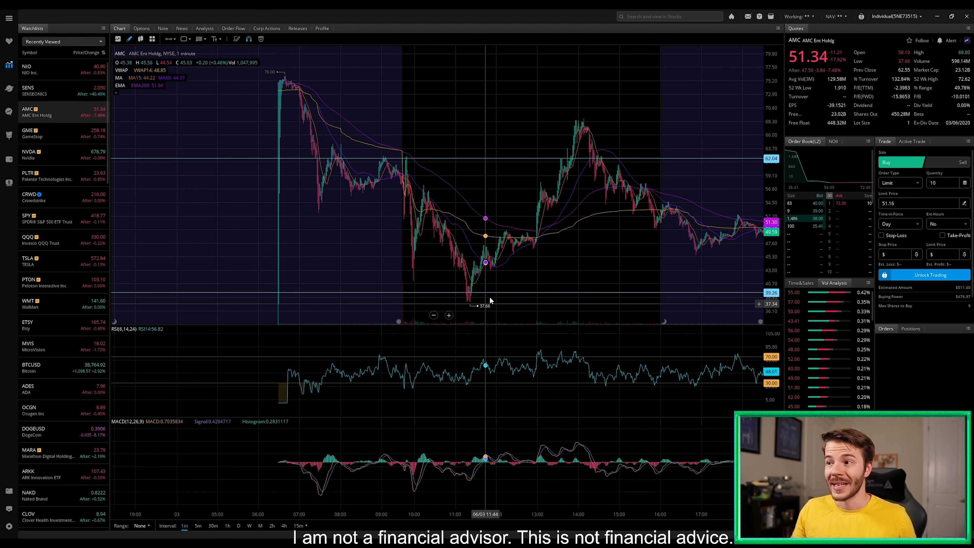
mouse_move(581, 121)
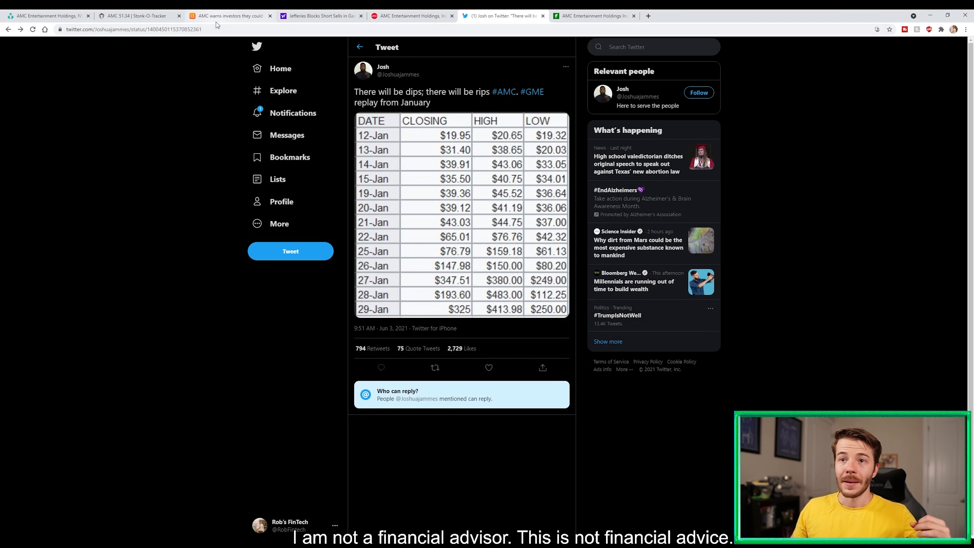
View the Seeking Alpha article on Jefferies and Raymond James halting AMC shorts.
click(230, 15)
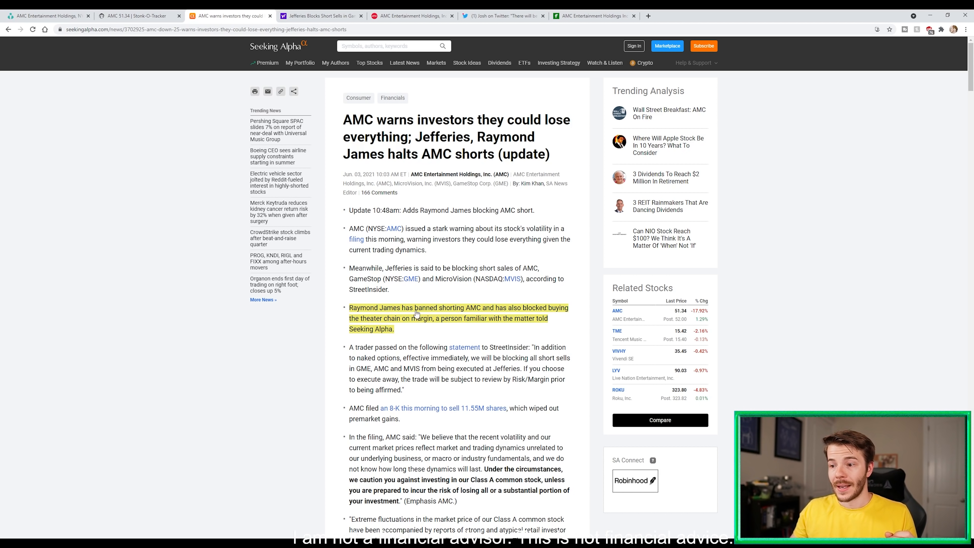
mouse_move(497, 319)
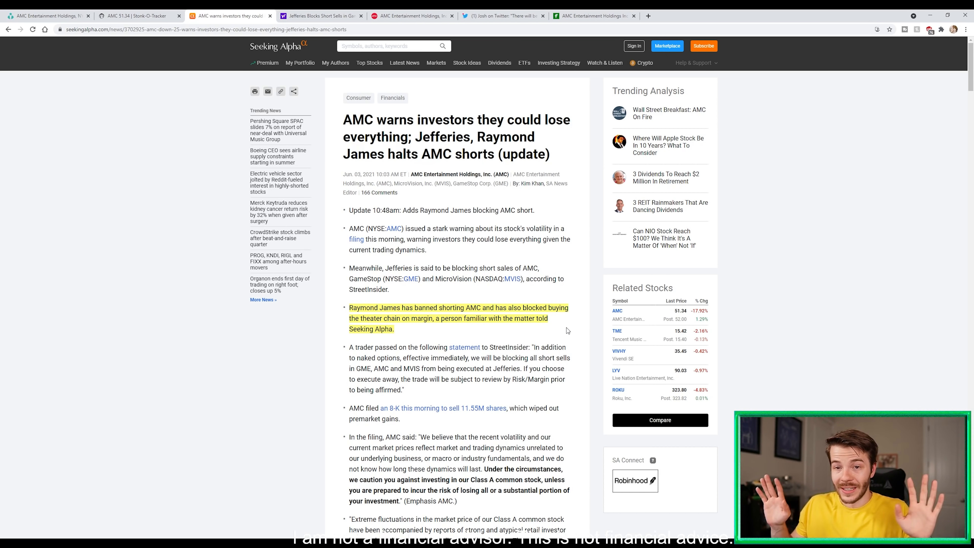
mouse_move(462, 326)
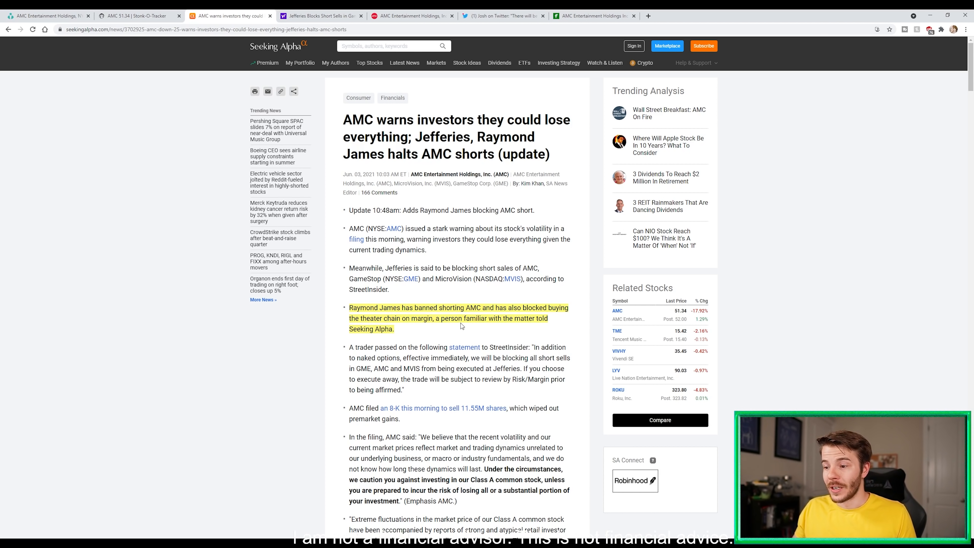
View Bloomberg's article on Jefferies blocking short sales in GameStop, AMC and MicroVision.
click(320, 15)
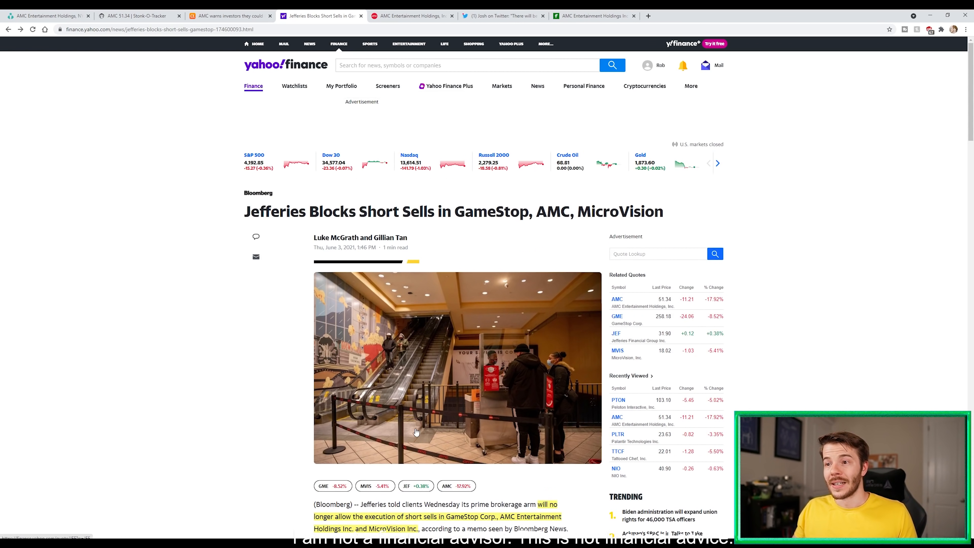
scroll(down, 3)
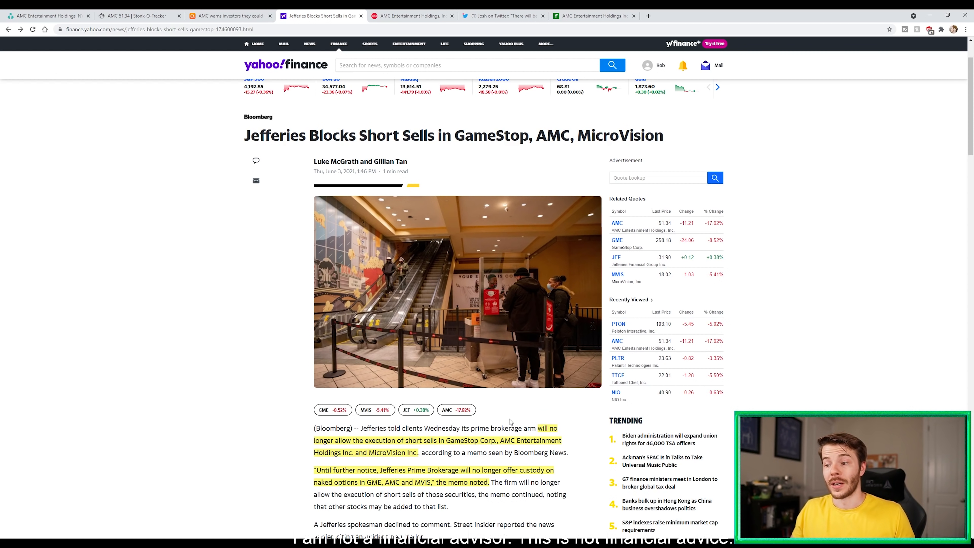
mouse_move(450, 466)
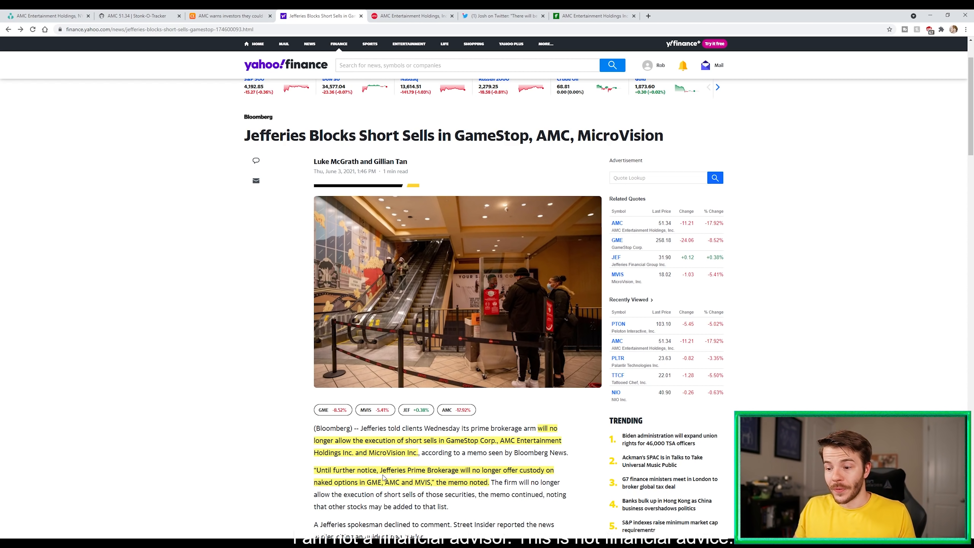
mouse_move(440, 484)
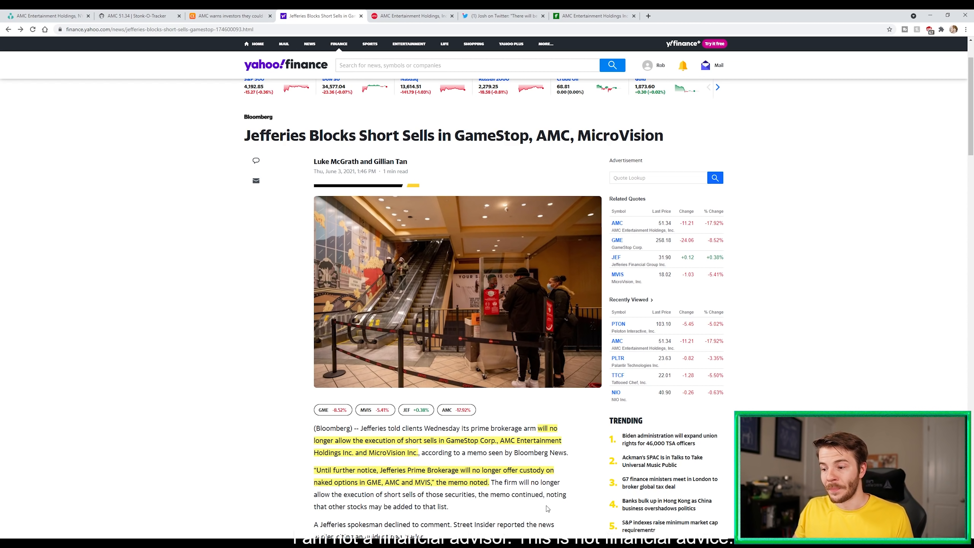
mouse_move(573, 498)
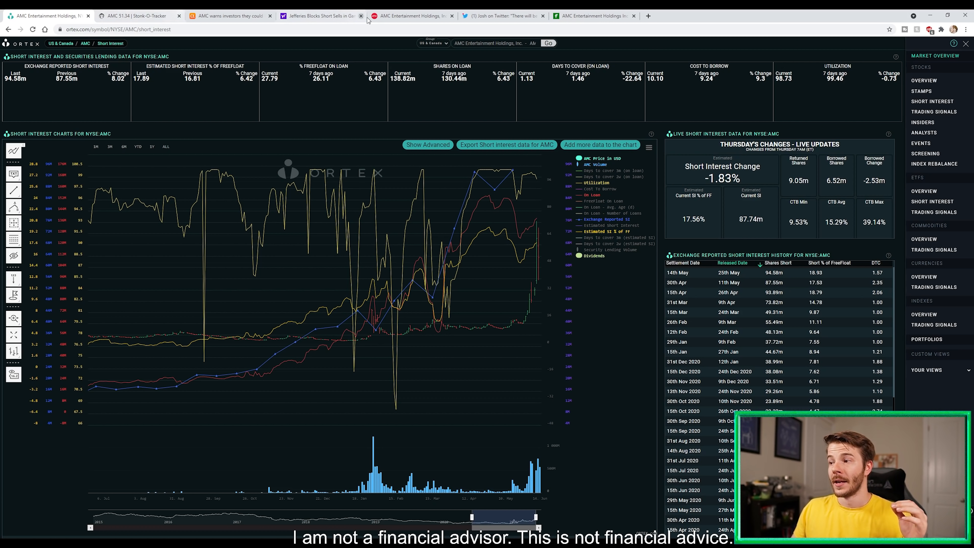
mouse_move(632, 330)
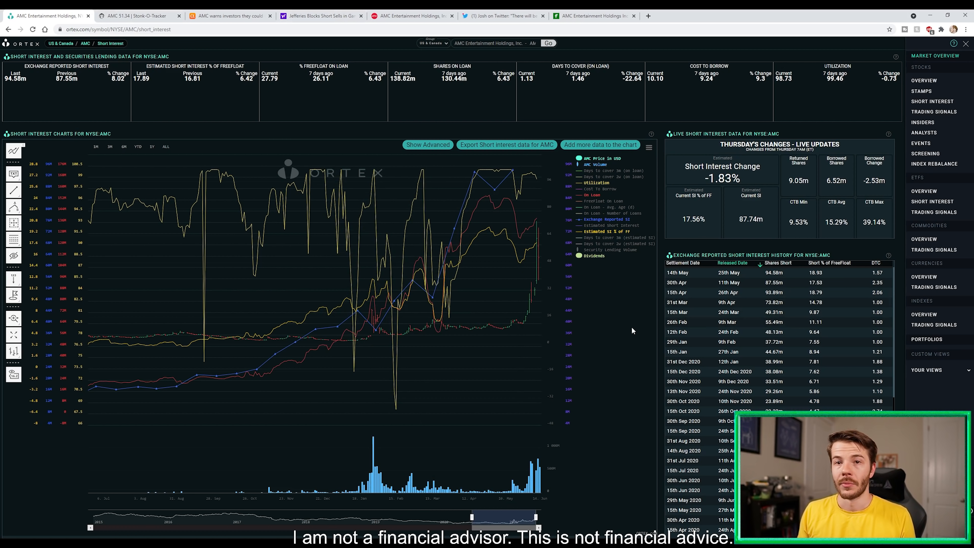
mouse_move(525, 309)
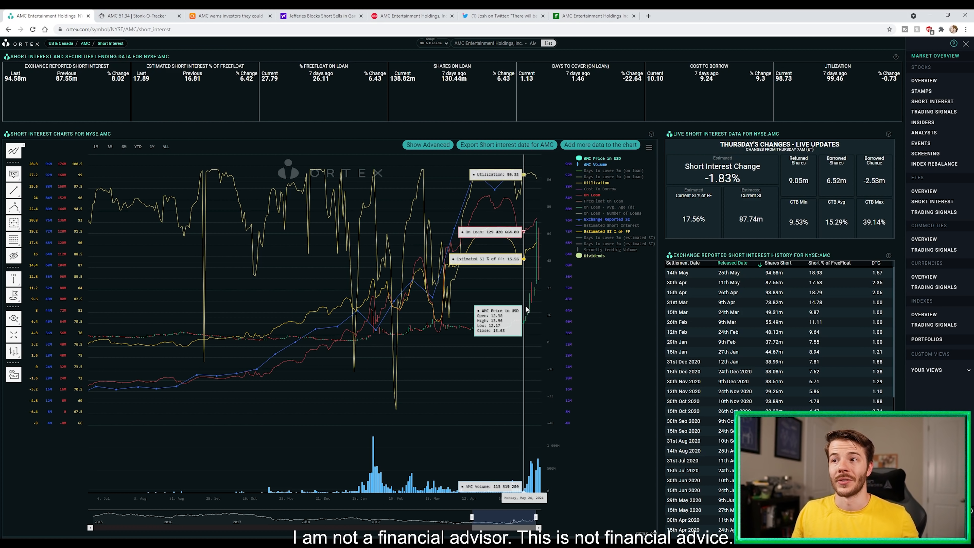
mouse_move(547, 331)
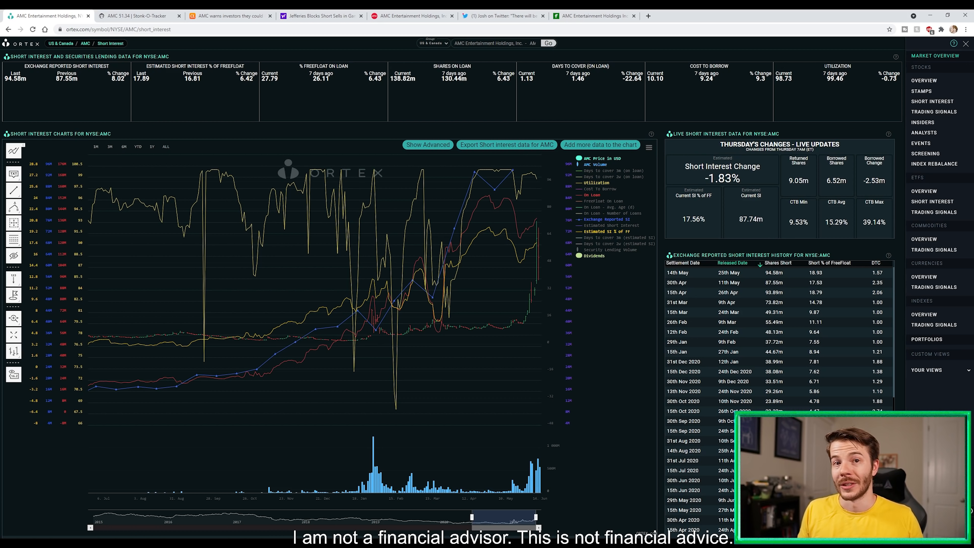
mouse_move(680, 227)
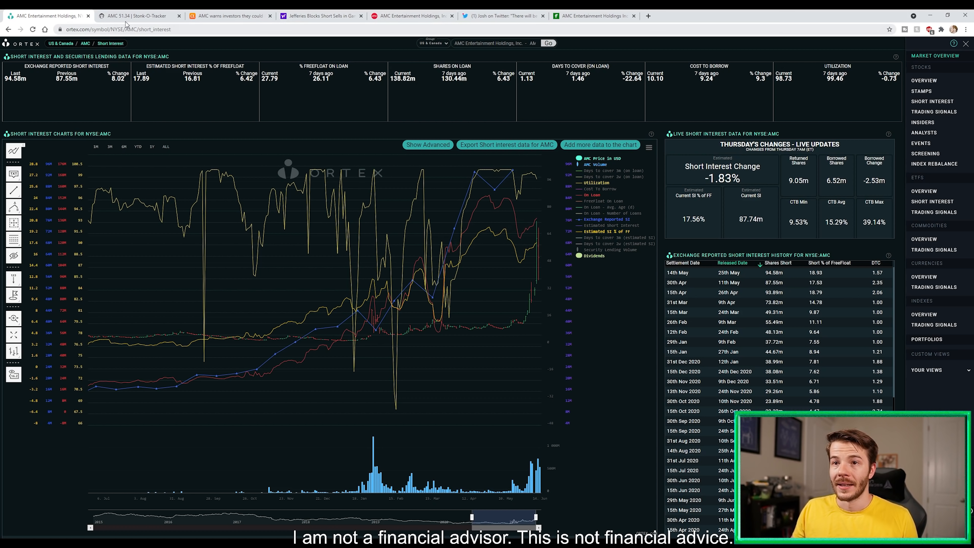
Review AMC's borrowed shares and in-the-money options on Stonk-O-Tracker, then return to the January prices tweet.
click(140, 15)
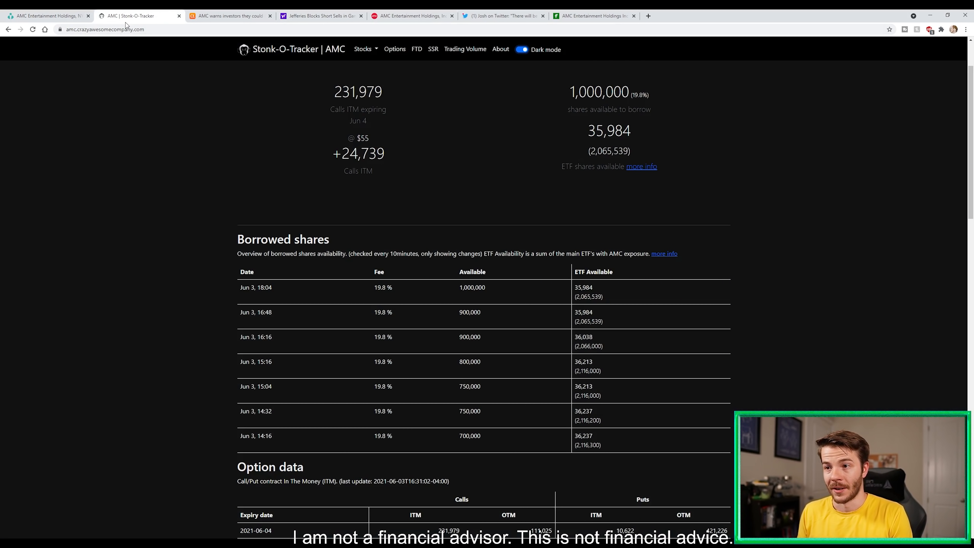
mouse_move(366, 105)
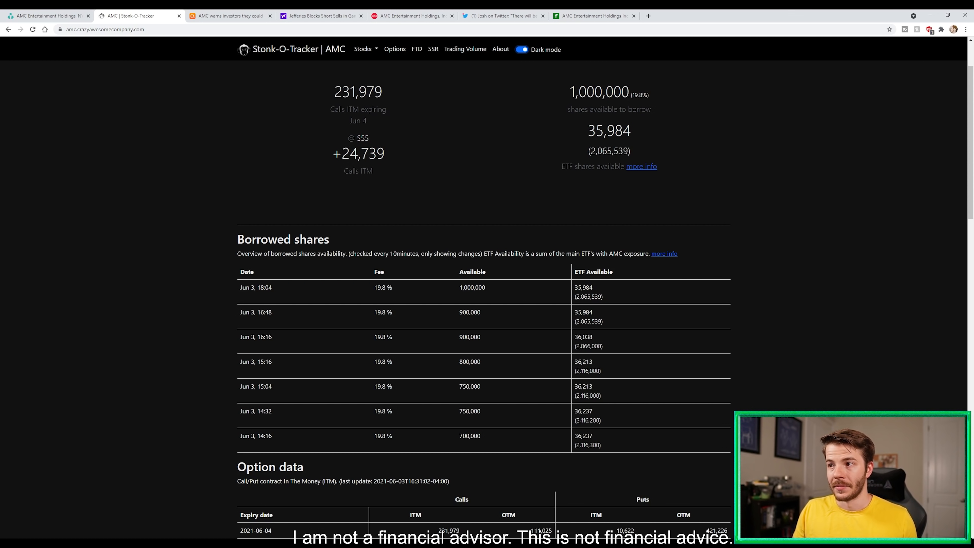
mouse_move(608, 120)
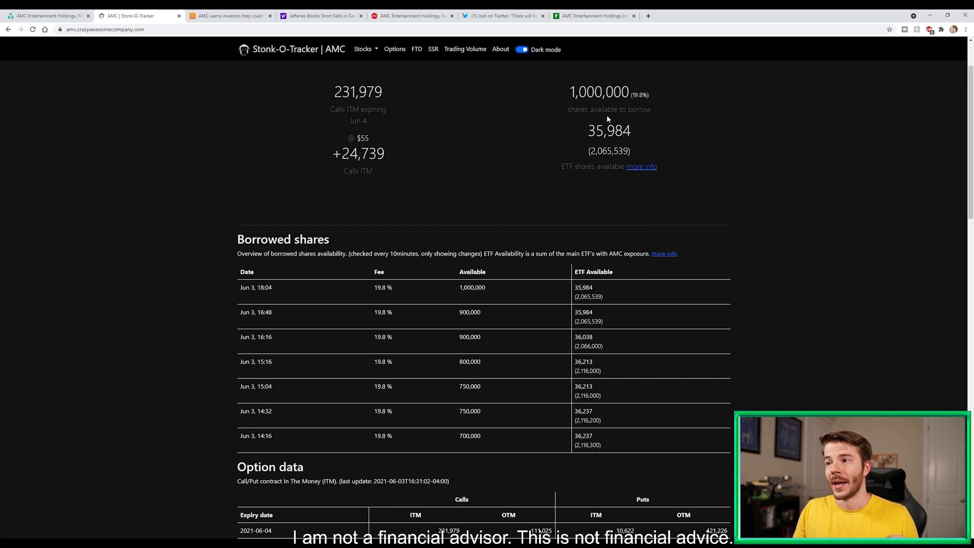
mouse_move(633, 132)
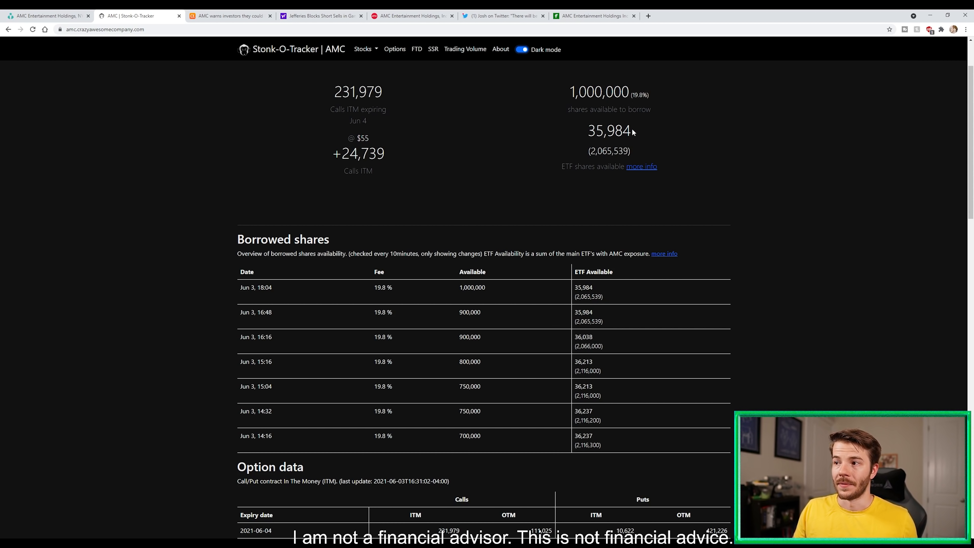
mouse_move(639, 148)
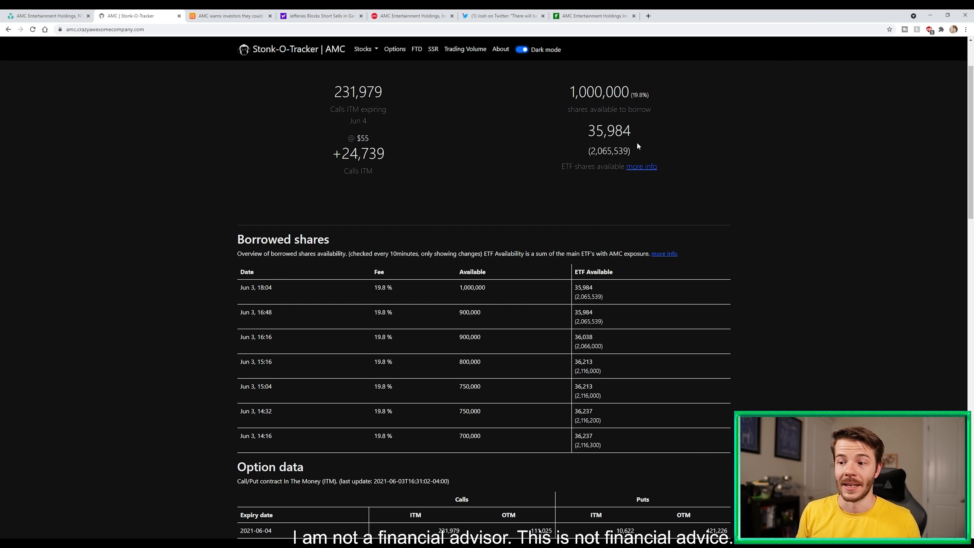
mouse_move(600, 330)
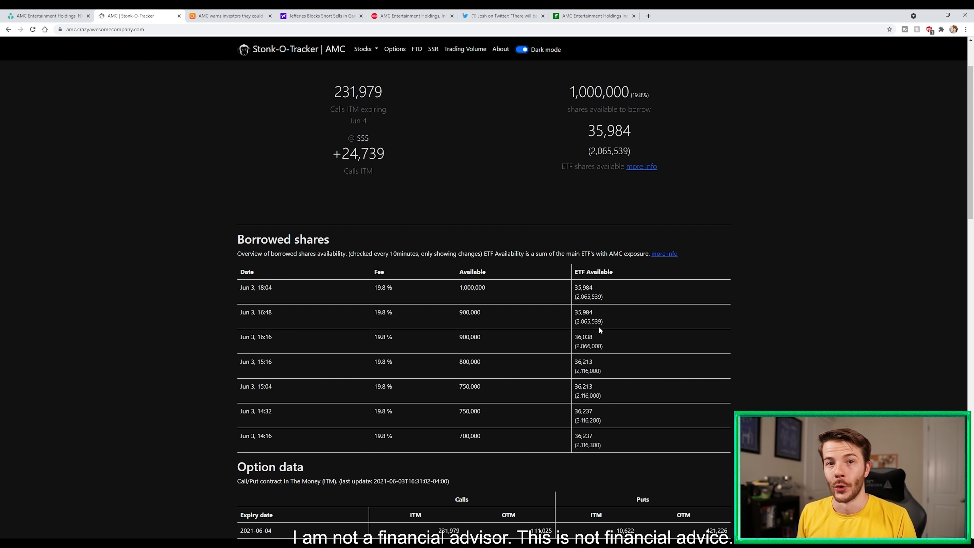
mouse_move(584, 269)
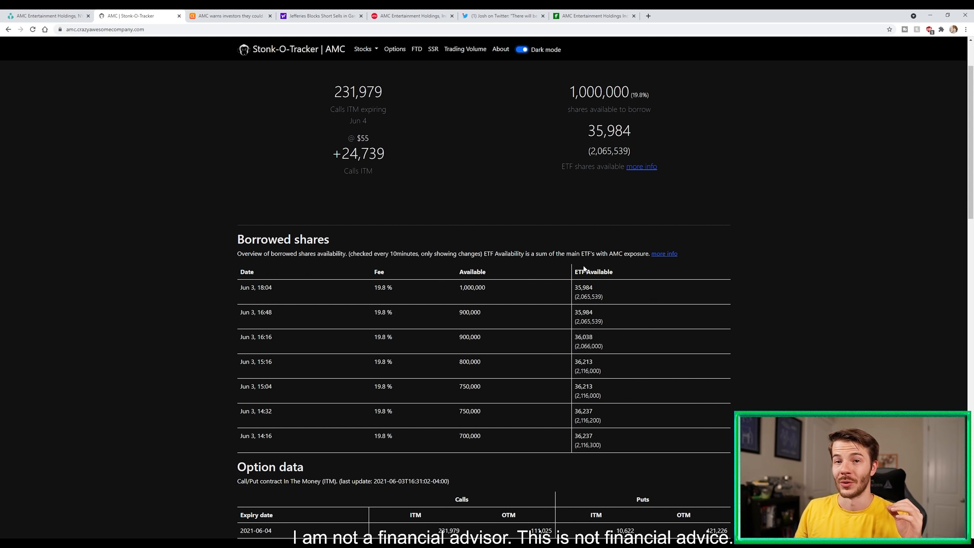
mouse_move(308, 39)
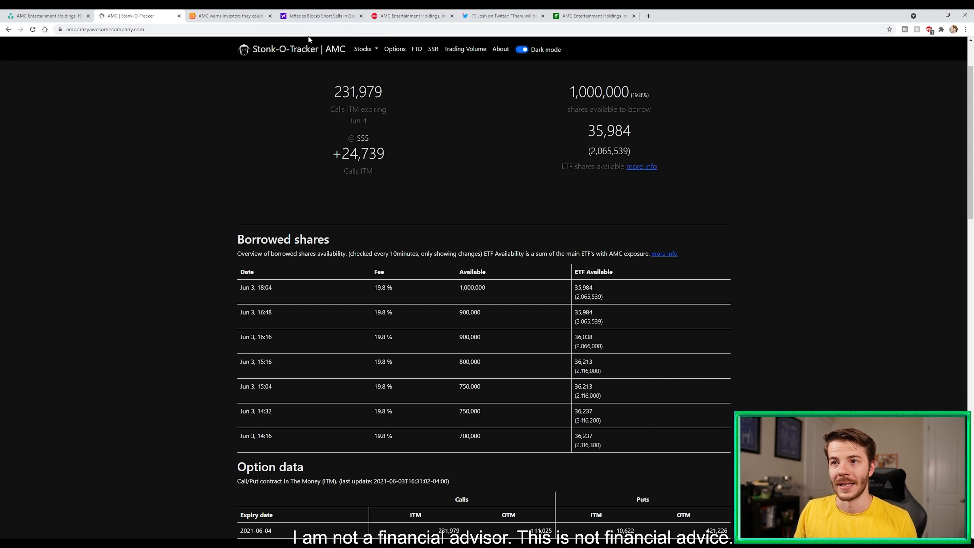
mouse_move(280, 38)
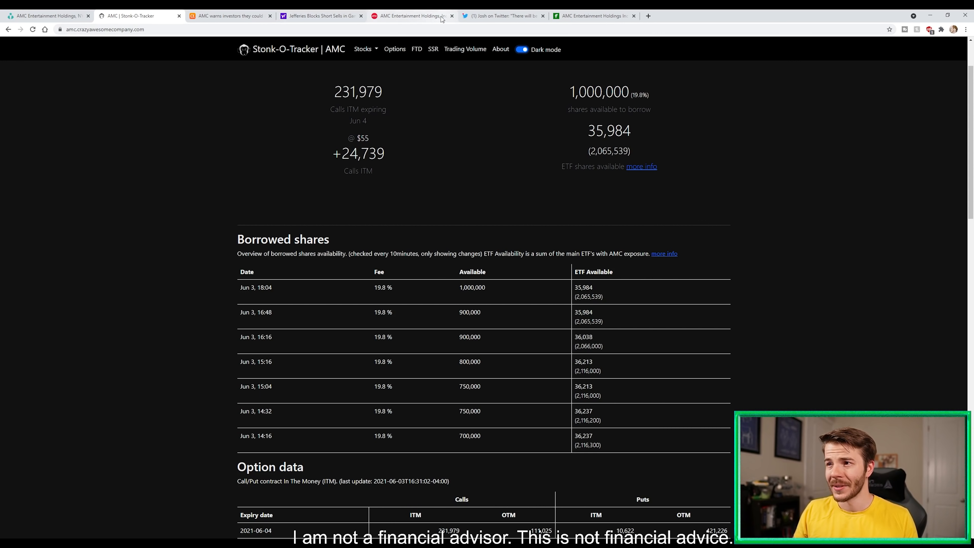
click(503, 16)
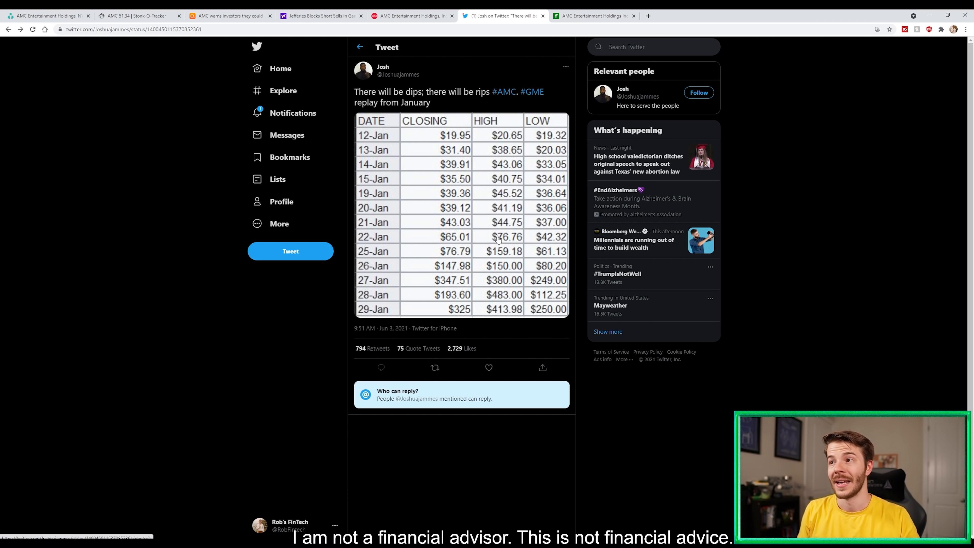
Switch from the January prices tweet to AMC's July 29, 2021 annual meeting proxy filing on Fintel.
click(594, 16)
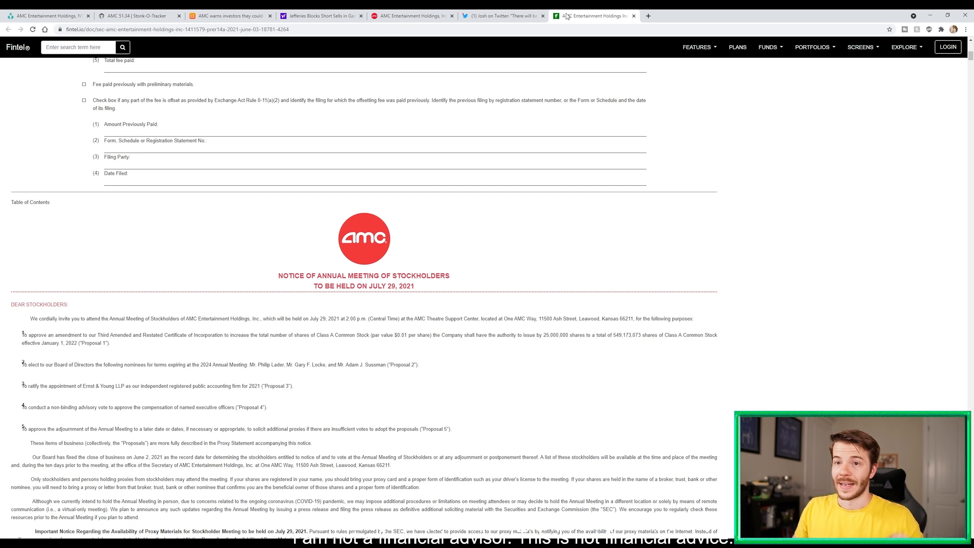
mouse_move(492, 262)
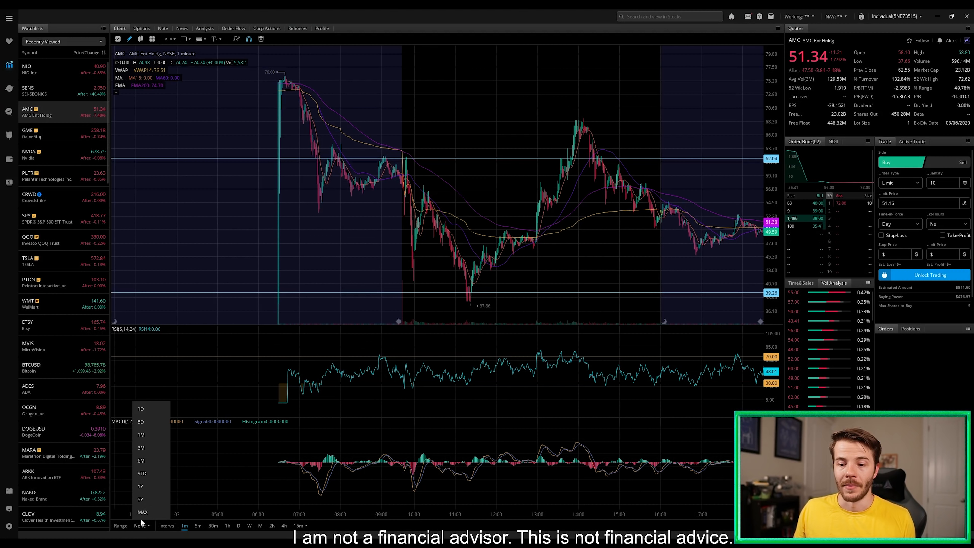
Set the AMC chart range to YTD to show daily candles for the year.
click(142, 472)
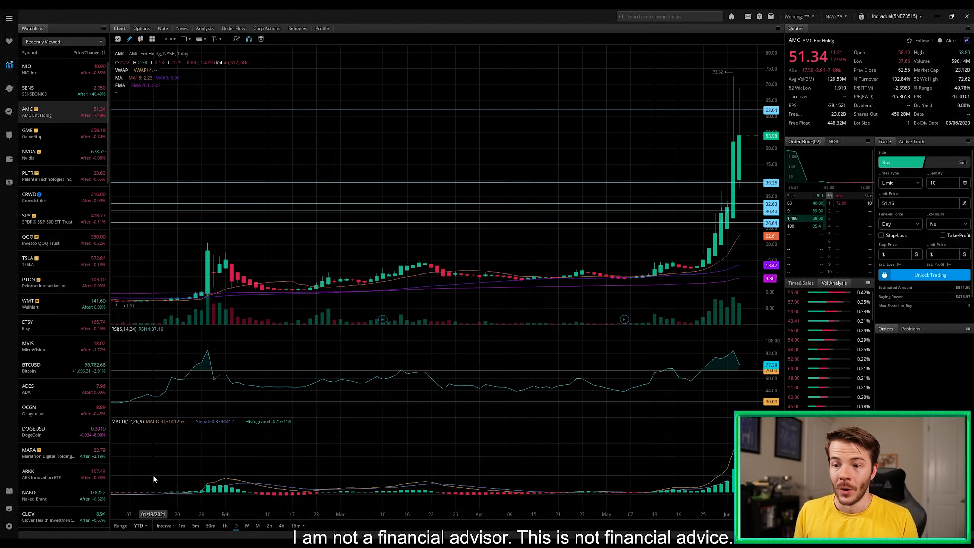
mouse_move(497, 273)
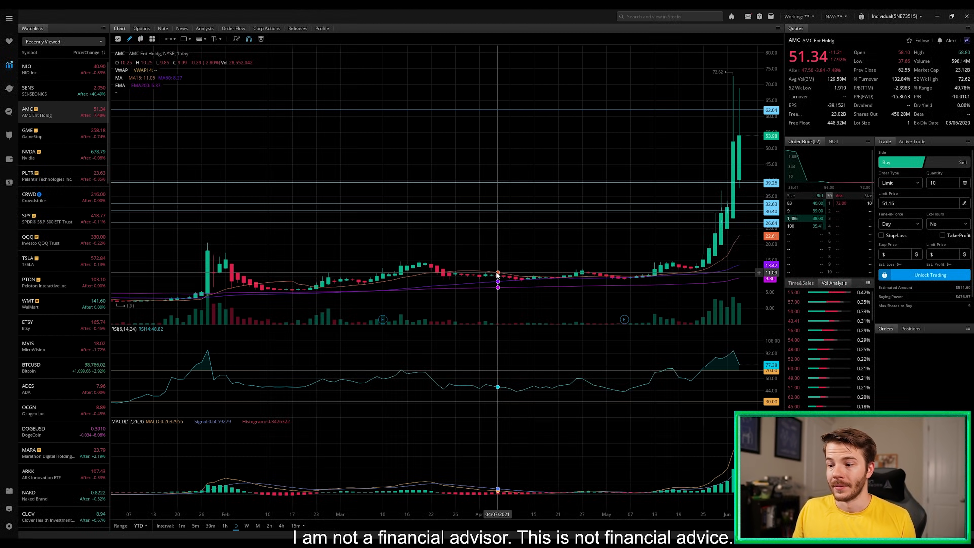